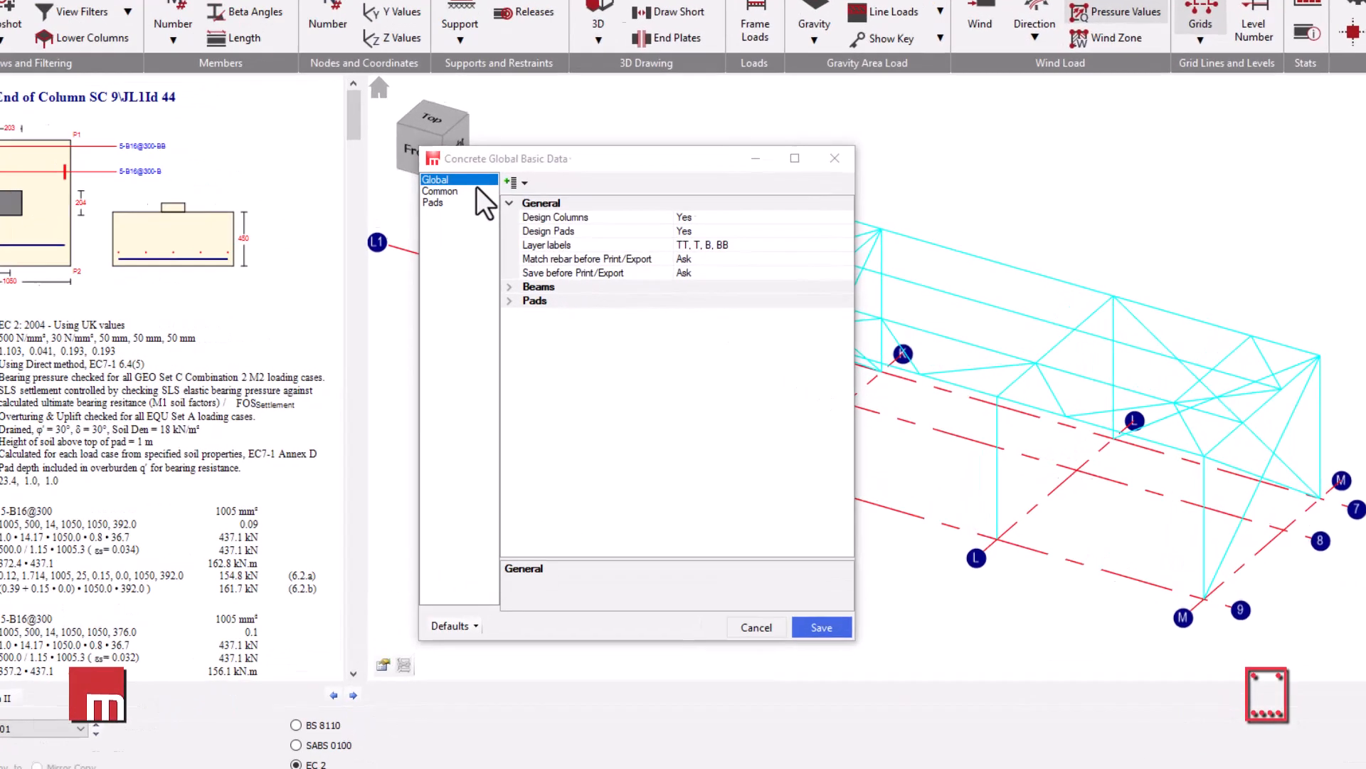
Step: Show the Pads settings and expand their Geotechnical group with EC7 design method choices
{"action": "left_click", "coordinate": [433, 201]}
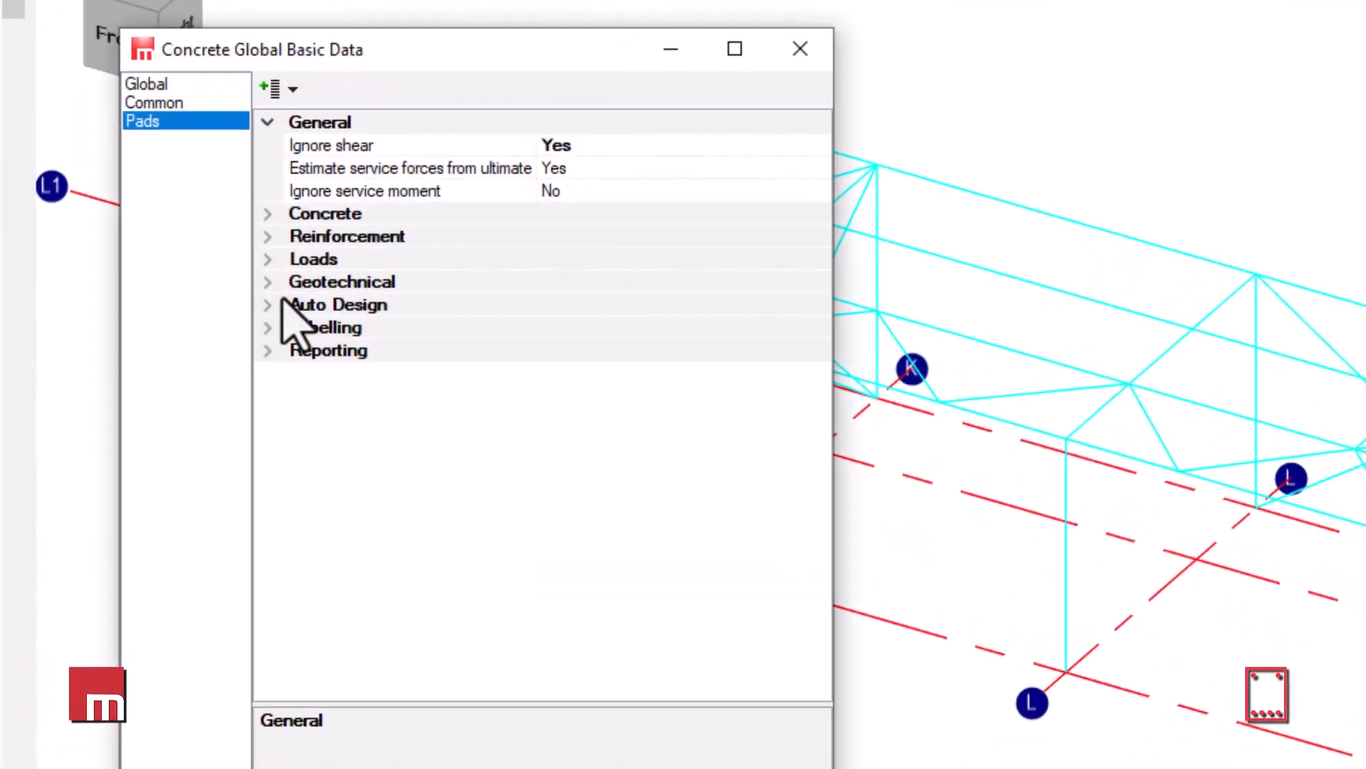
{"action": "left_click", "coordinate": [340, 282]}
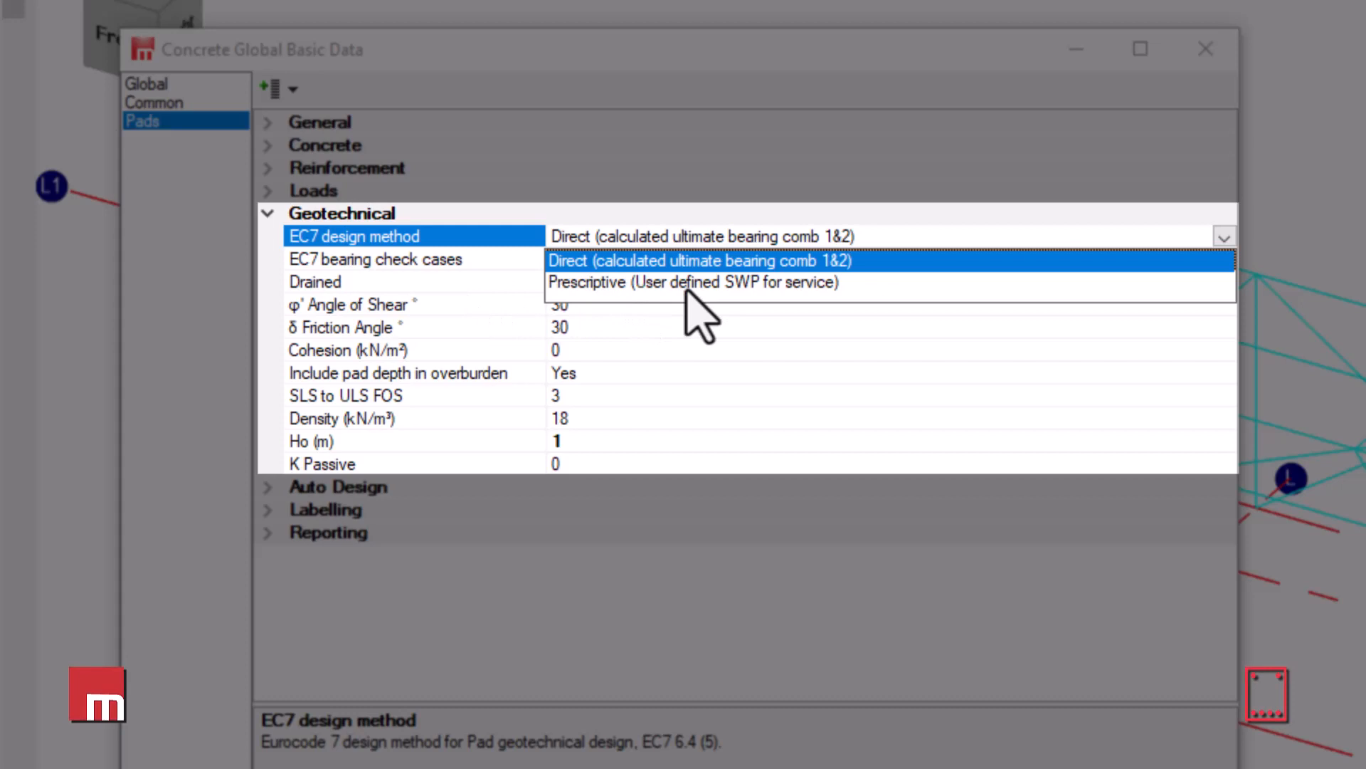
Step: Try Prescriptive, then return the EC7 design method to Direct (ultimate bearing comb 1&2)
{"action": "left_click", "coordinate": [691, 282]}
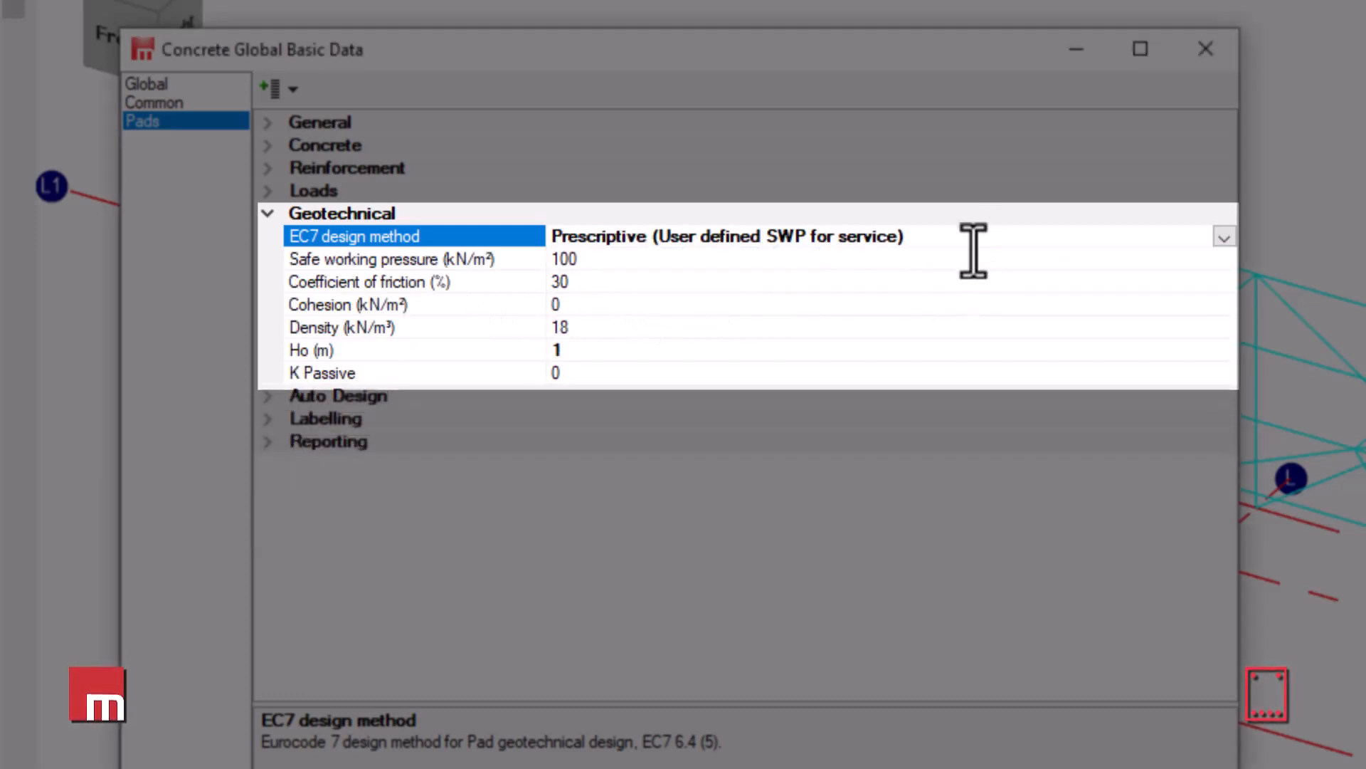
{"action": "left_click", "coordinate": [393, 259]}
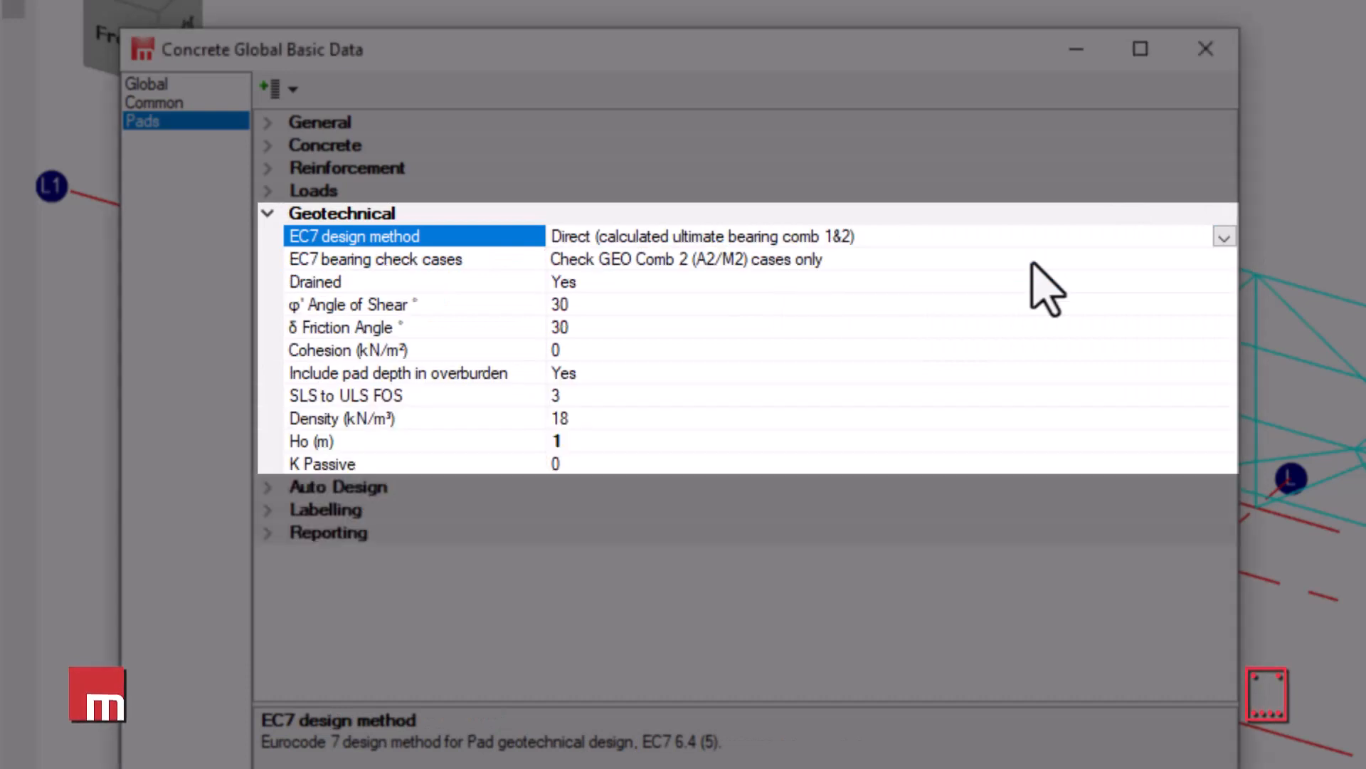
{"action": "mouse_move", "coordinate": [1211, 283]}
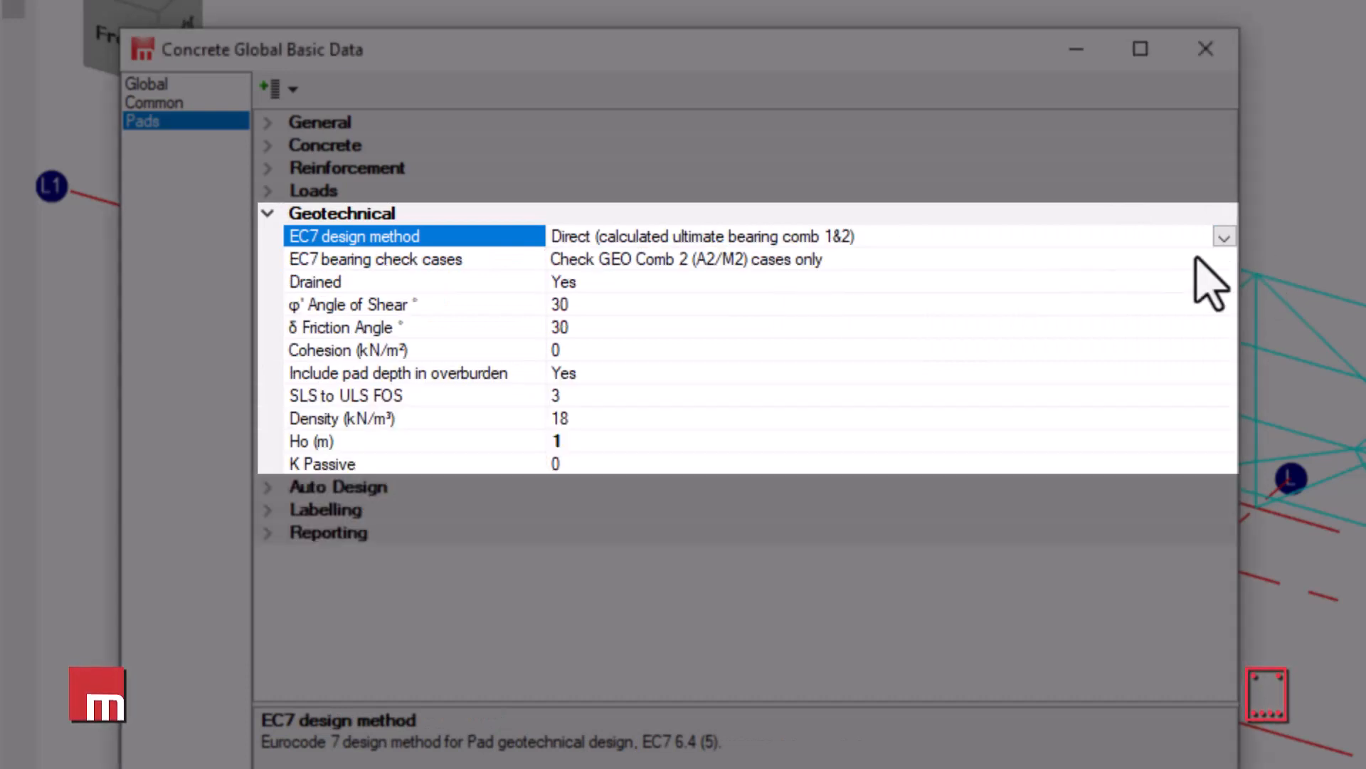
Step: Keep EC7 bearing checks on GEO Comb 2 cases only and save the pad design settings
{"action": "left_click", "coordinate": [557, 327]}
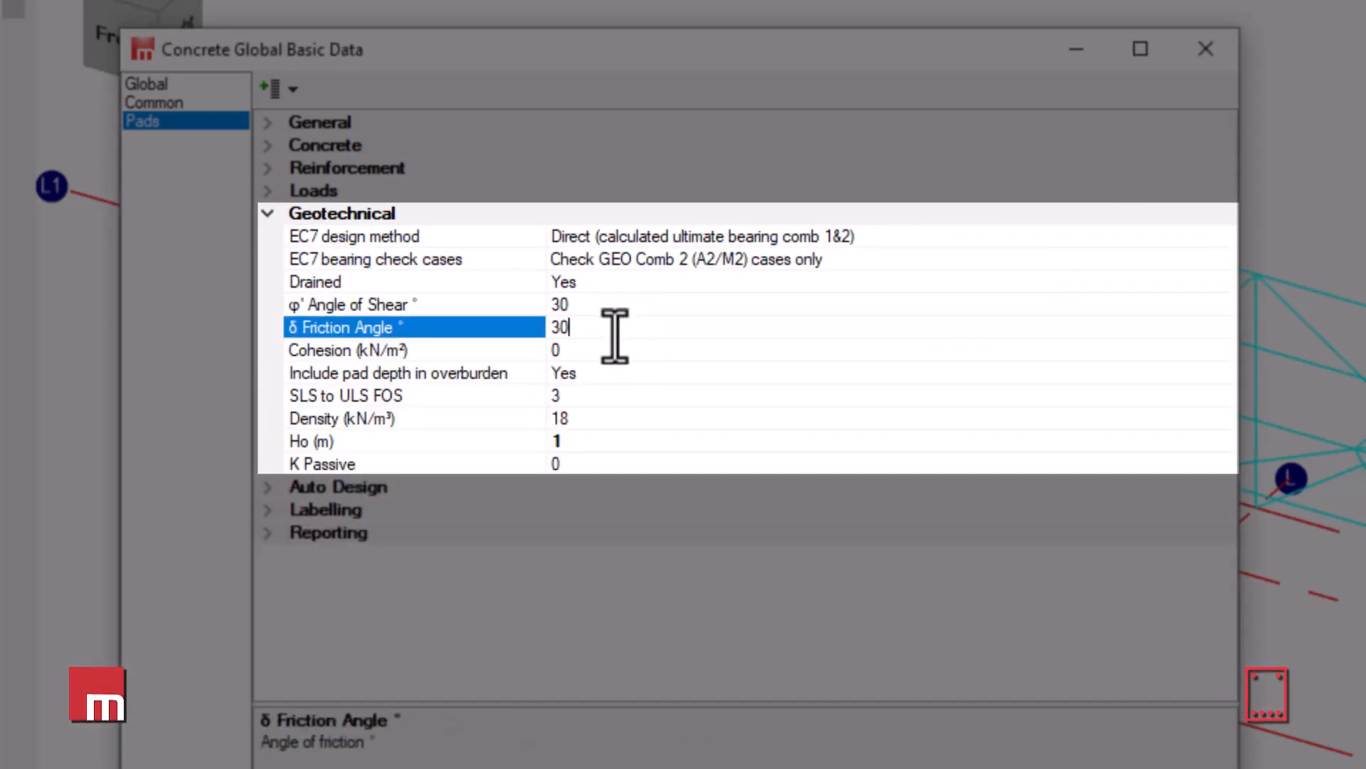
{"action": "left_click", "coordinate": [1224, 259]}
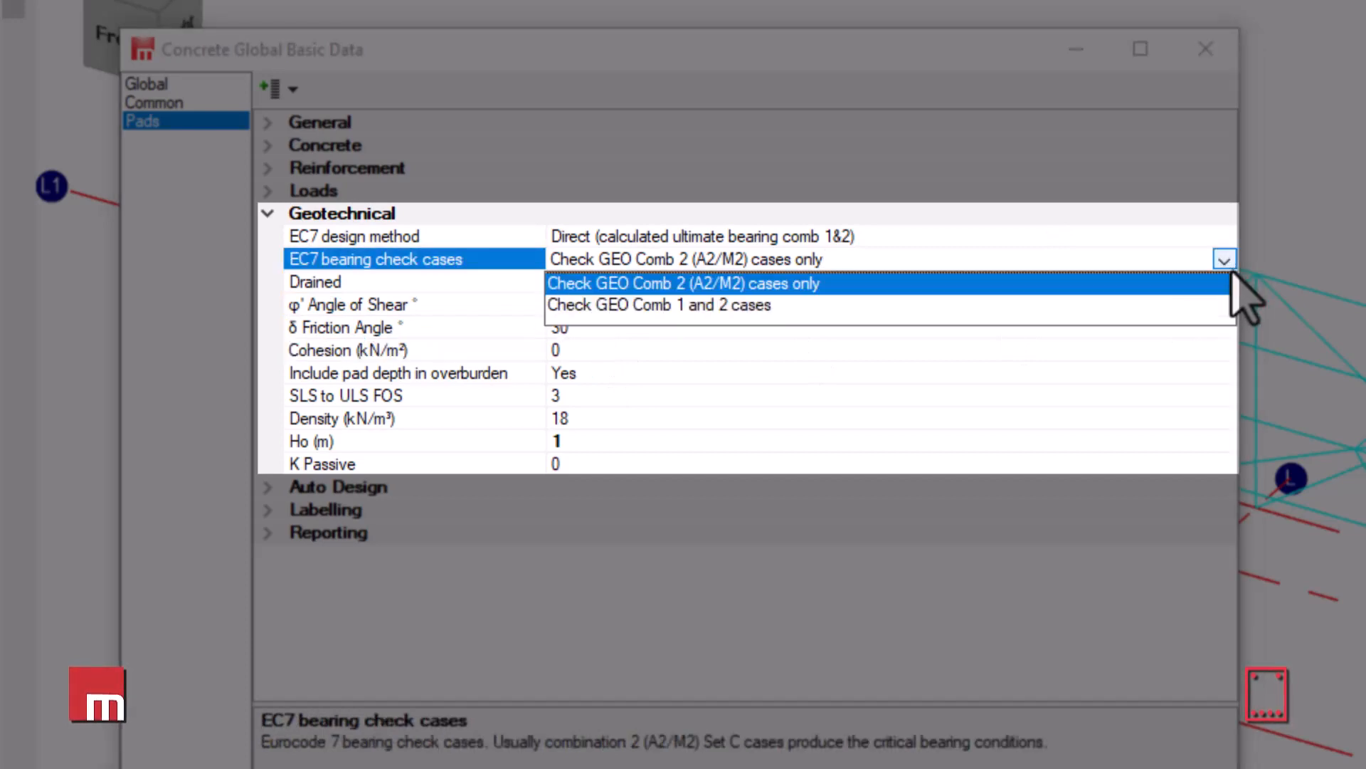
{"action": "left_click", "coordinate": [681, 282]}
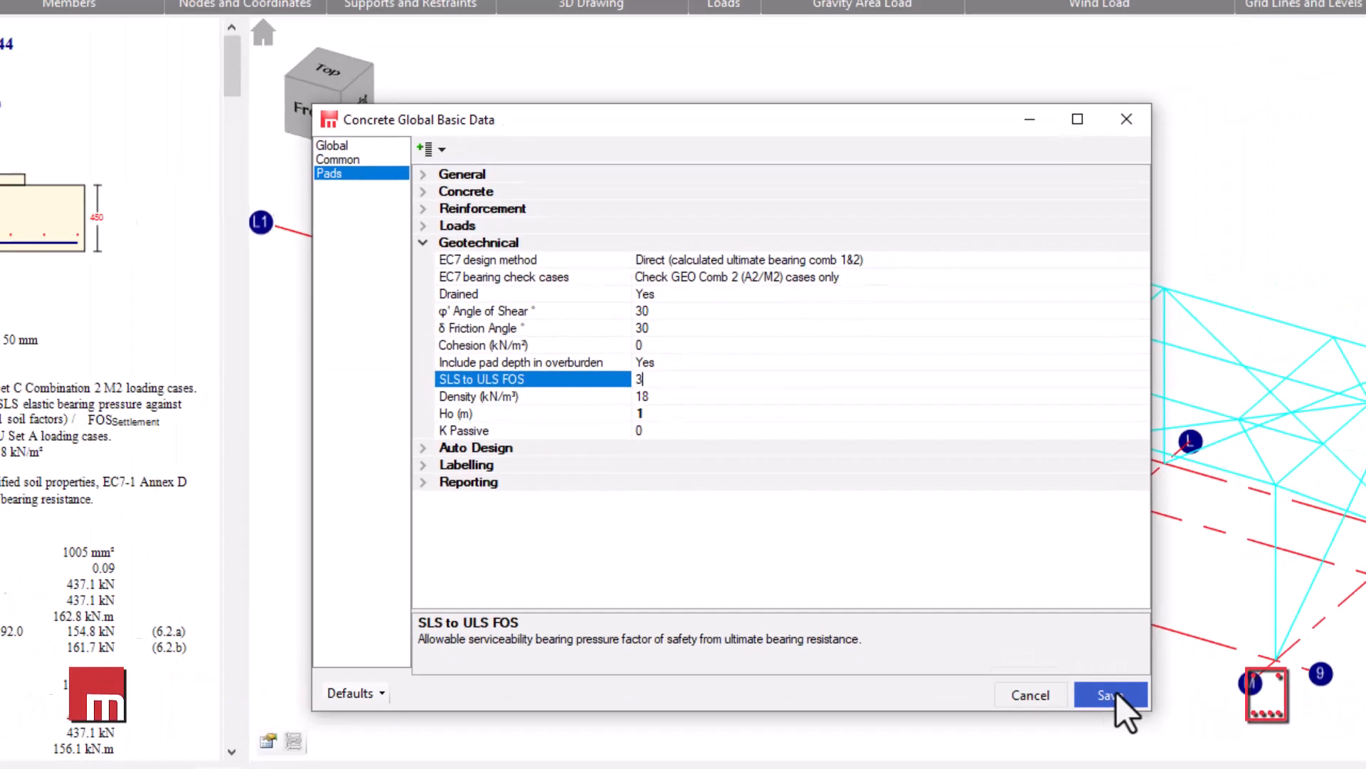
{"action": "left_click", "coordinate": [1111, 695]}
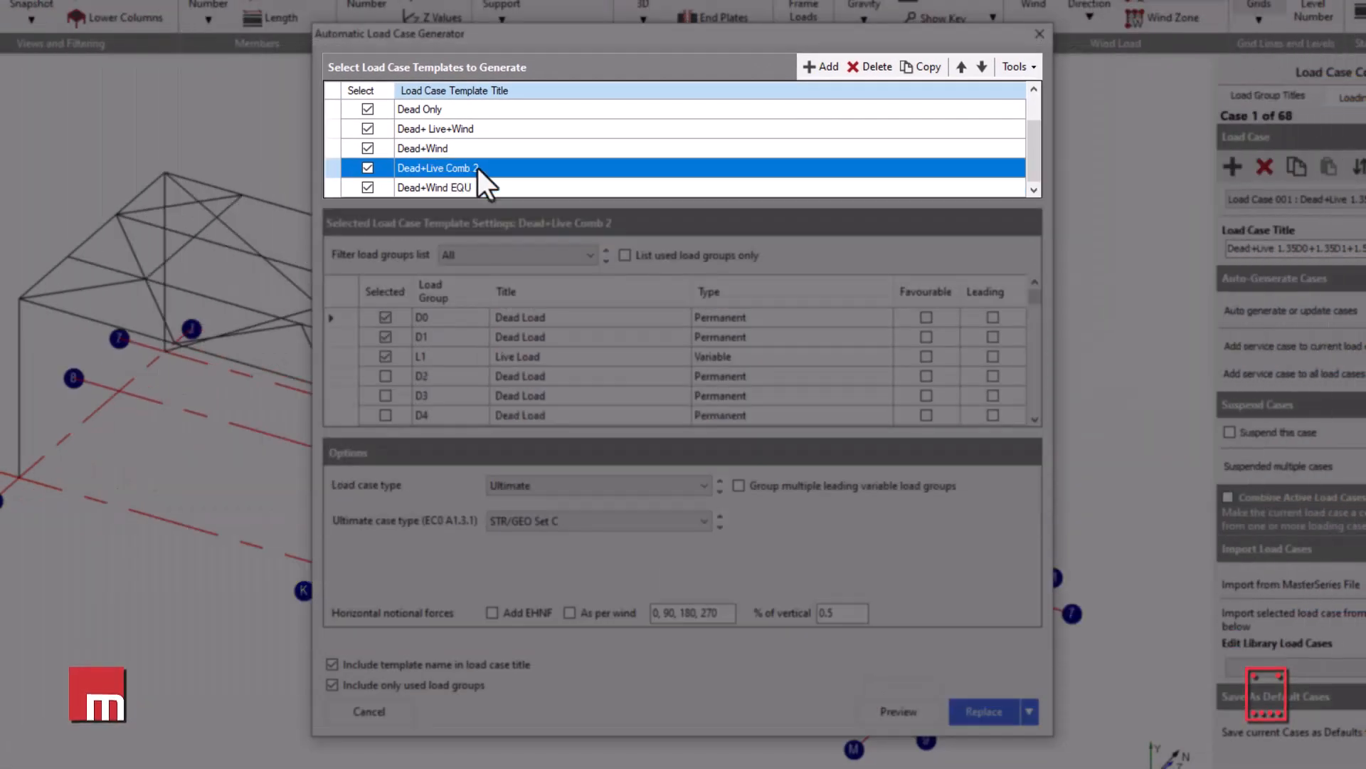
Step: Review the Dead+Wind EQU template and regenerate load cases, replacing existing ones
{"action": "left_click", "coordinate": [434, 188]}
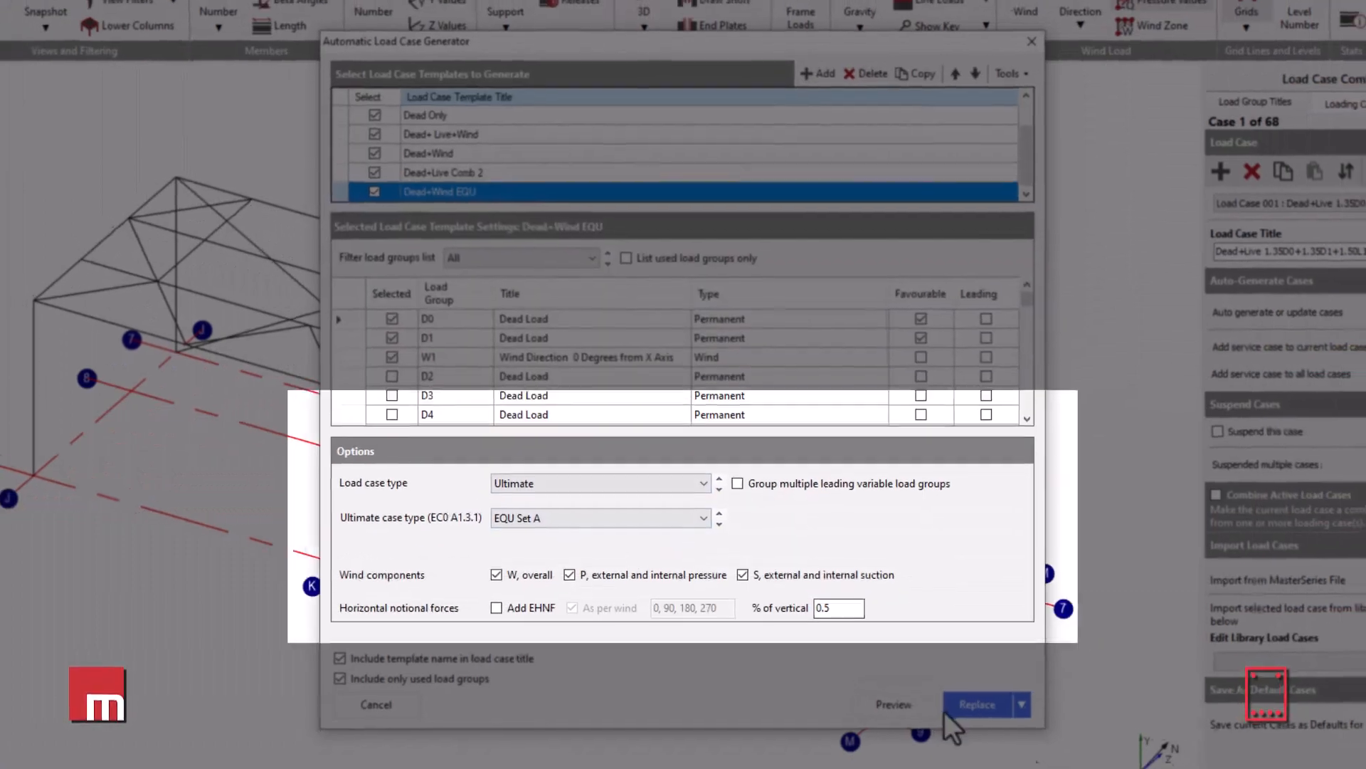
{"action": "left_click", "coordinate": [430, 24]}
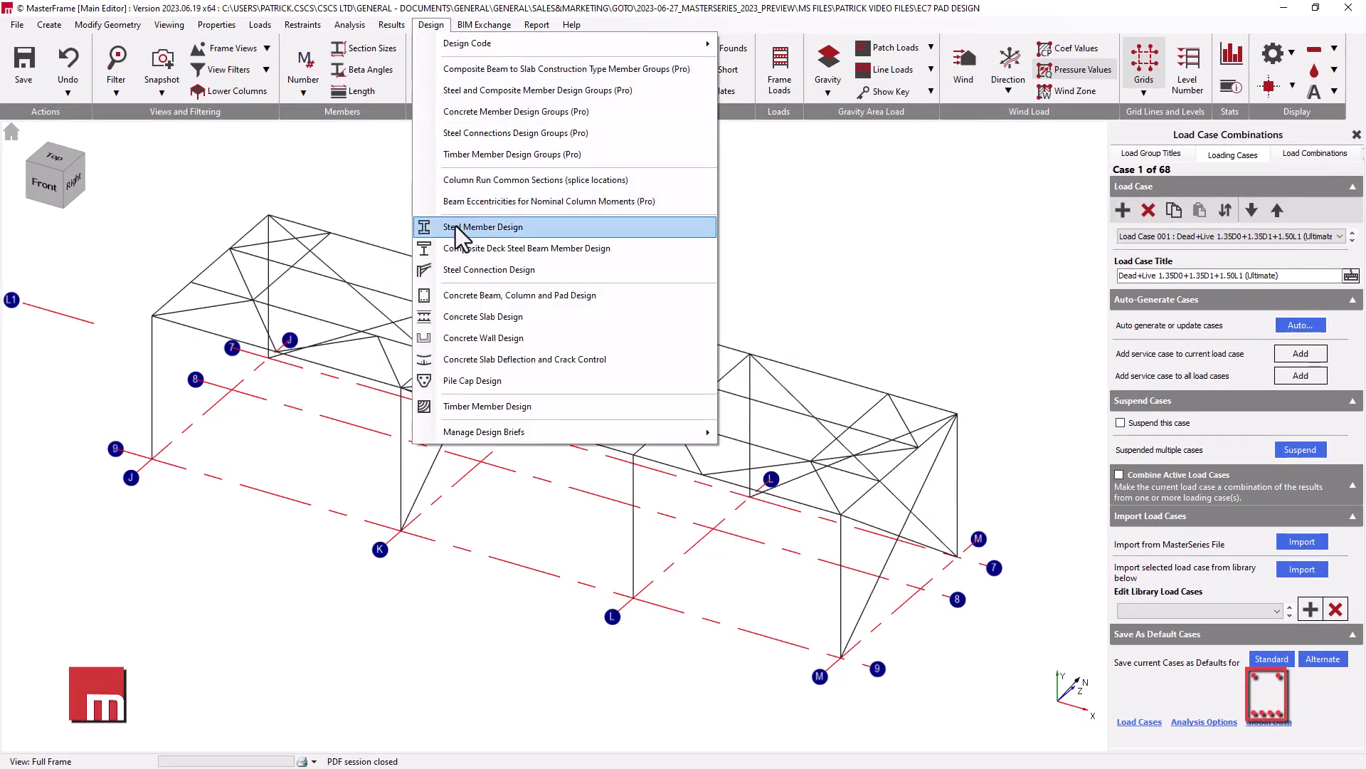